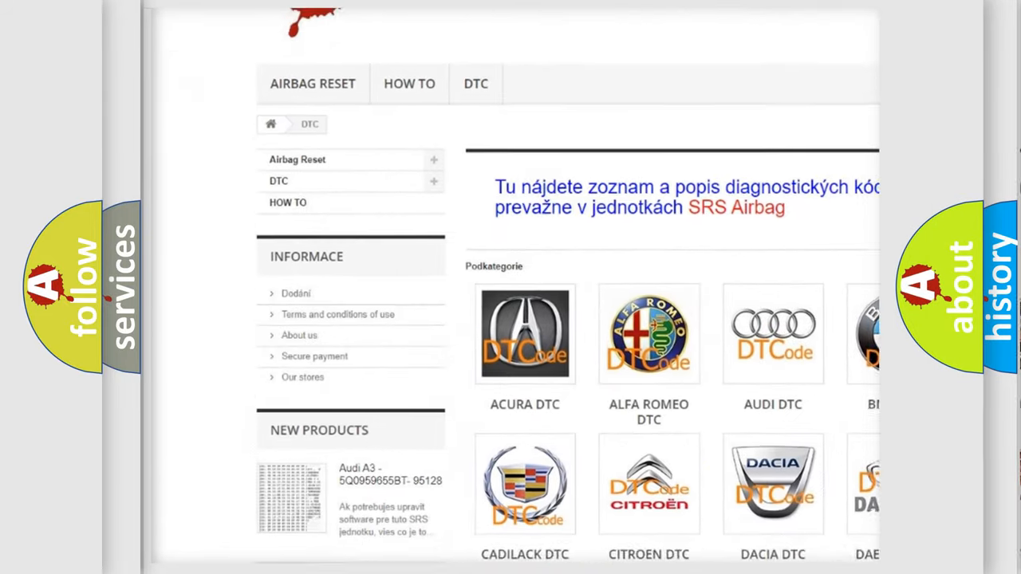
scroll("down", 3)
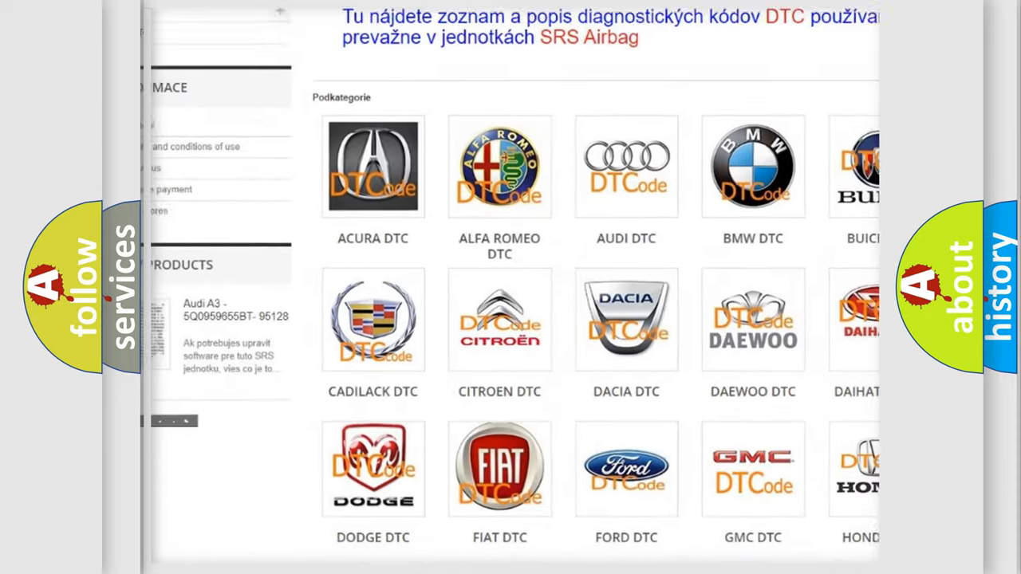
scroll("down", 3)
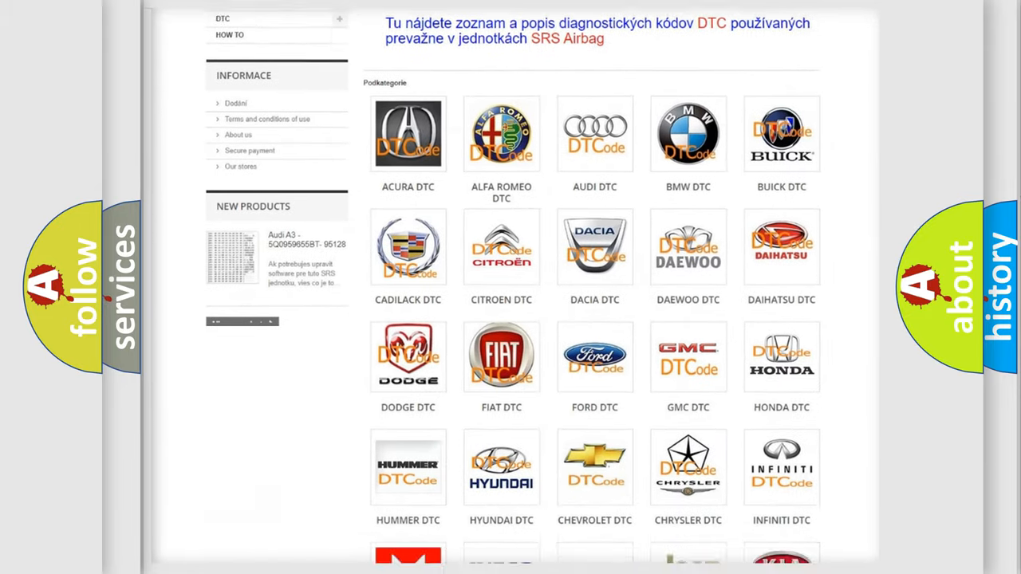
scroll("down", 3)
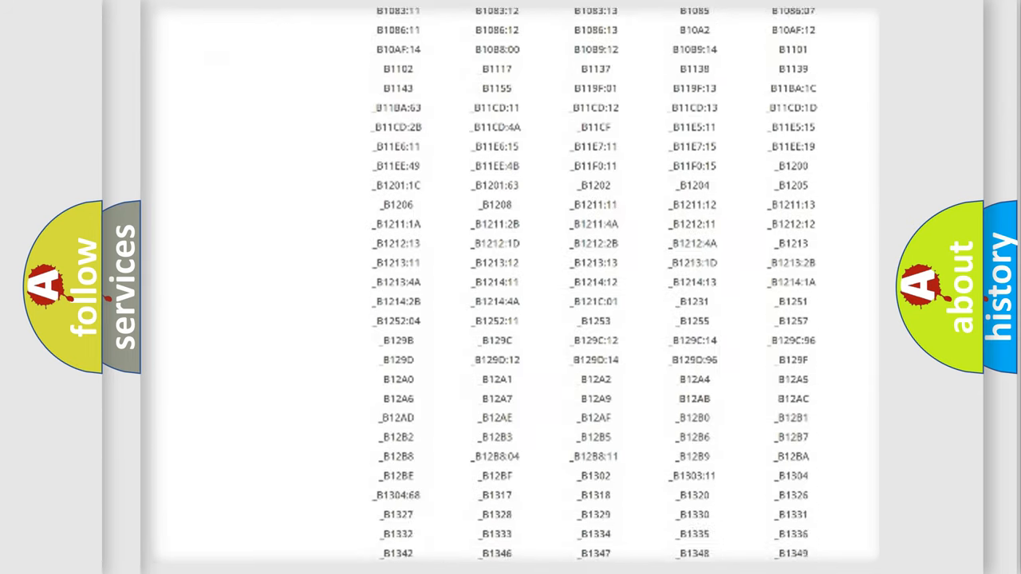
scroll("down", 3)
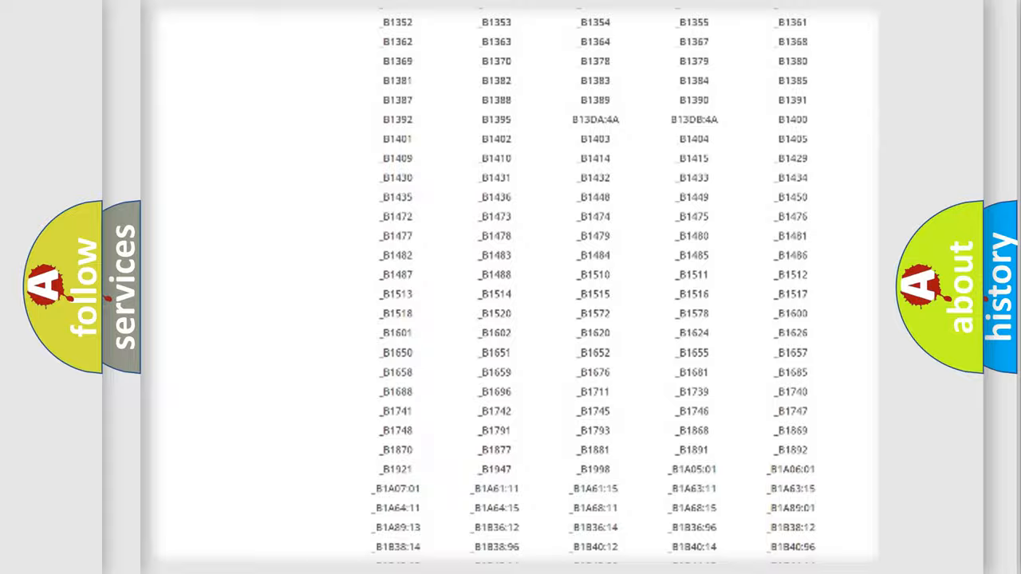